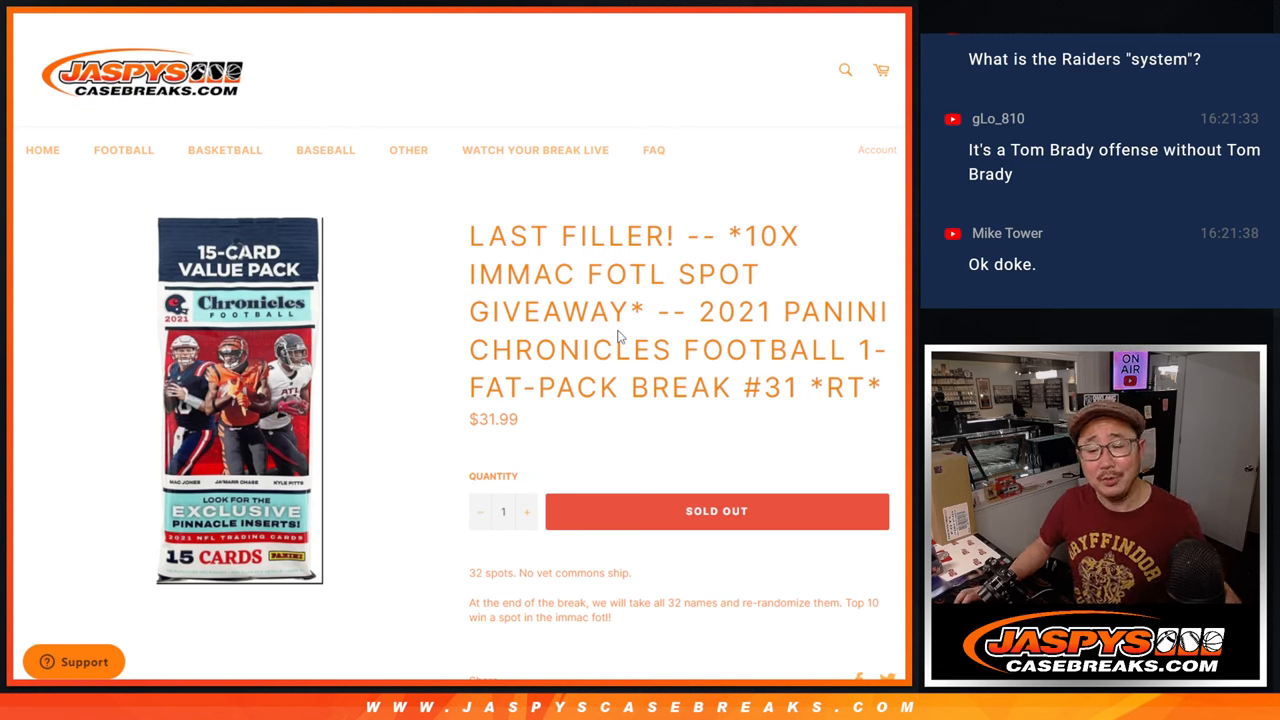
{"action": "mouse_move", "coordinate": [696, 308]}
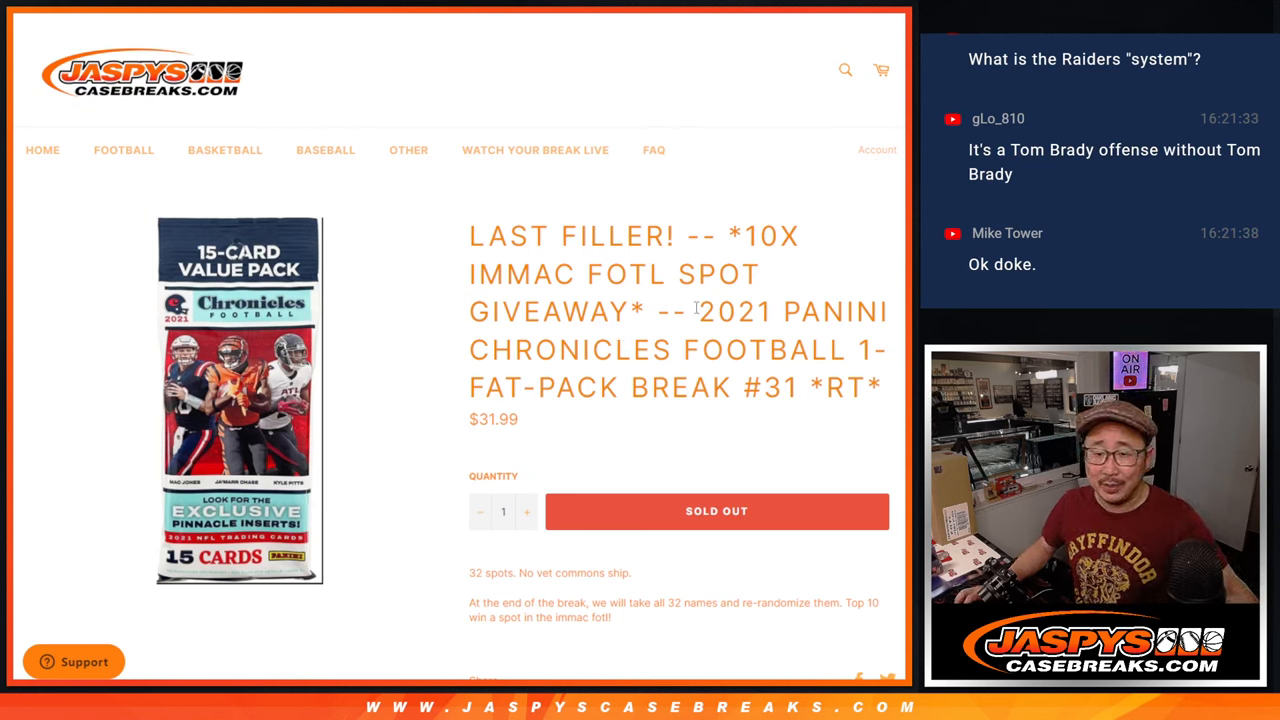
{"action": "mouse_move", "coordinate": [888, 398]}
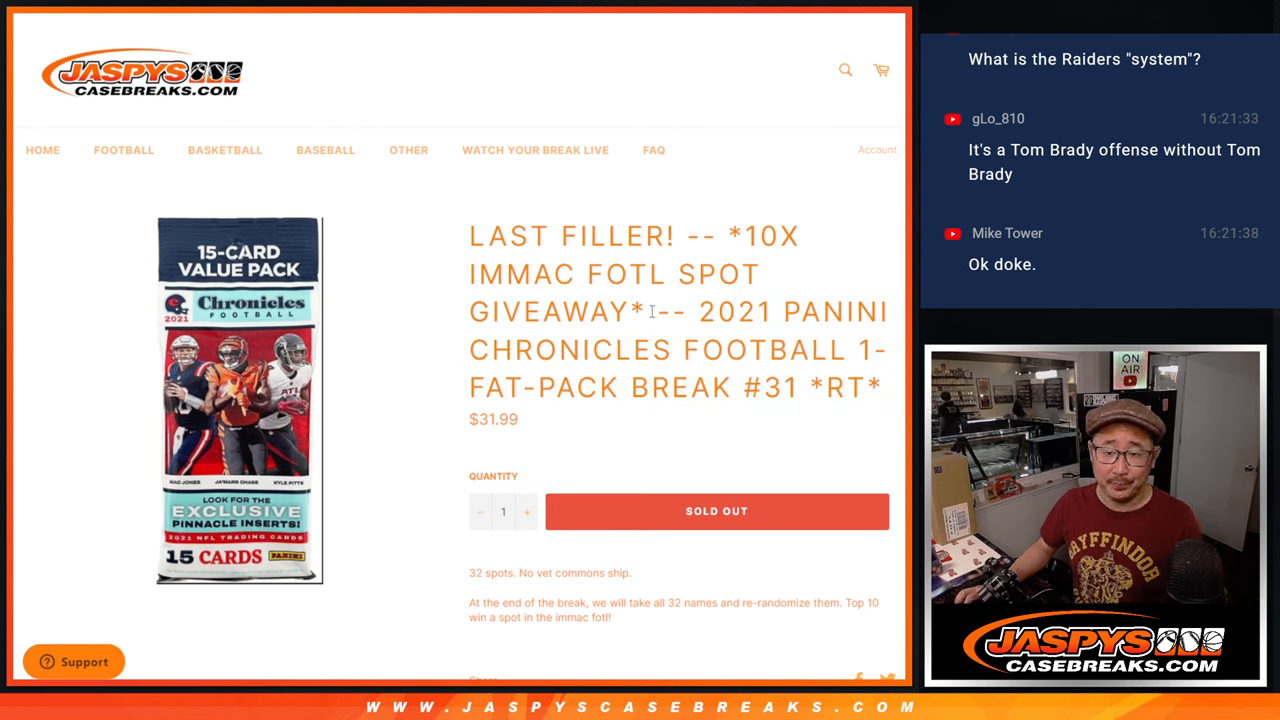
Step: Review the Chronicles break listing on the Jaspys site before moving to the Dice Roller
{"action": "left_click_drag", "start_coordinate": [732, 236], "coordinate": [652, 312]}
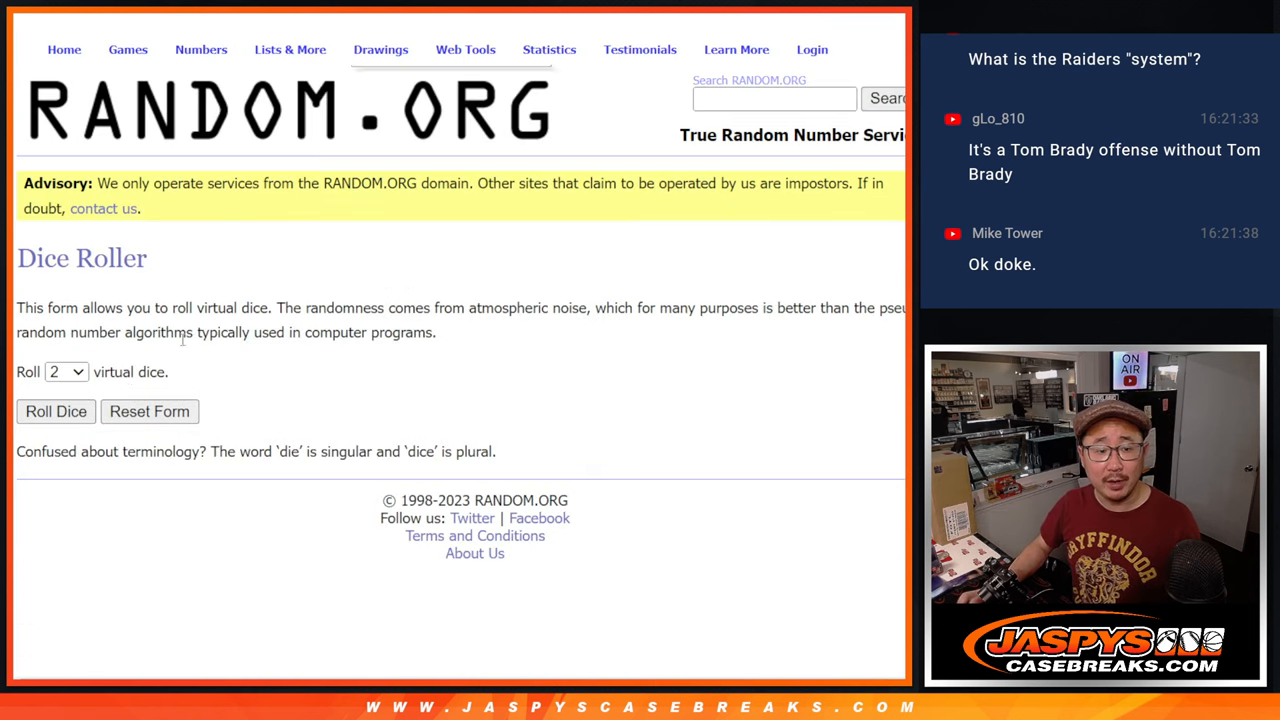
Step: Roll the dice for the shuffle count and randomize the 32 names and 32 NFL teams lists
{"action": "left_click", "coordinate": [56, 412]}
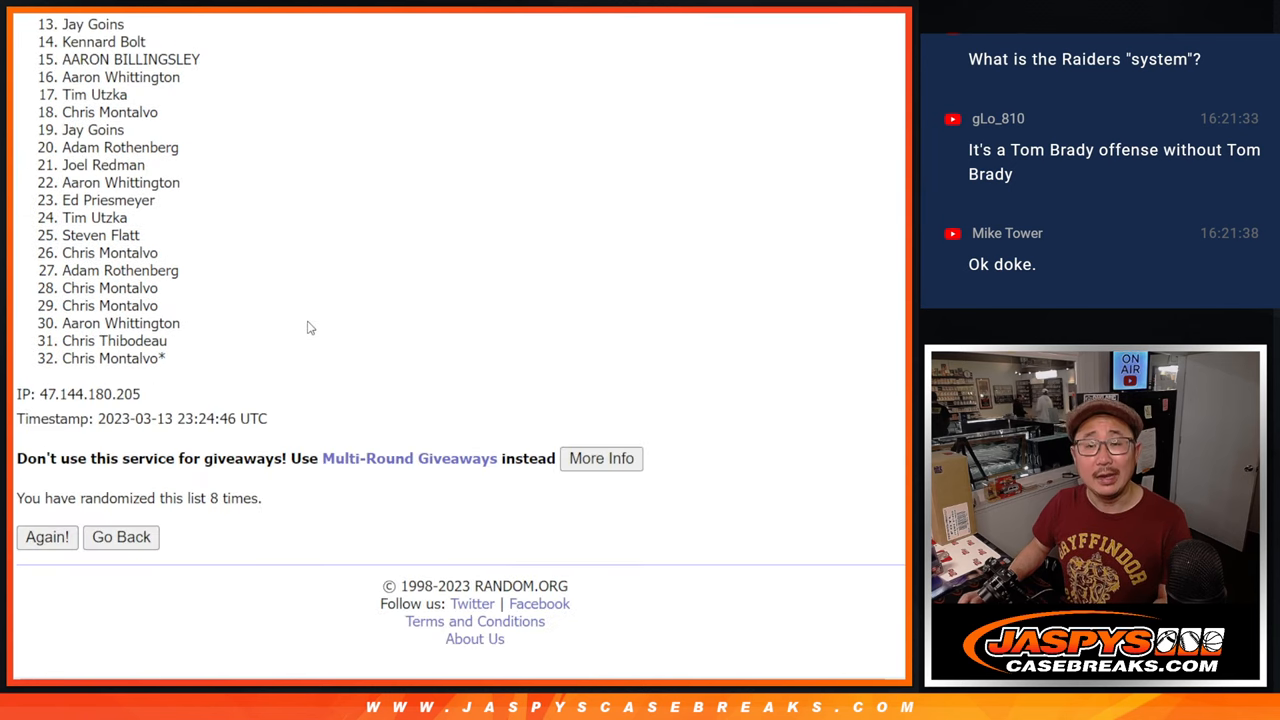
{"action": "left_click", "coordinate": [48, 536]}
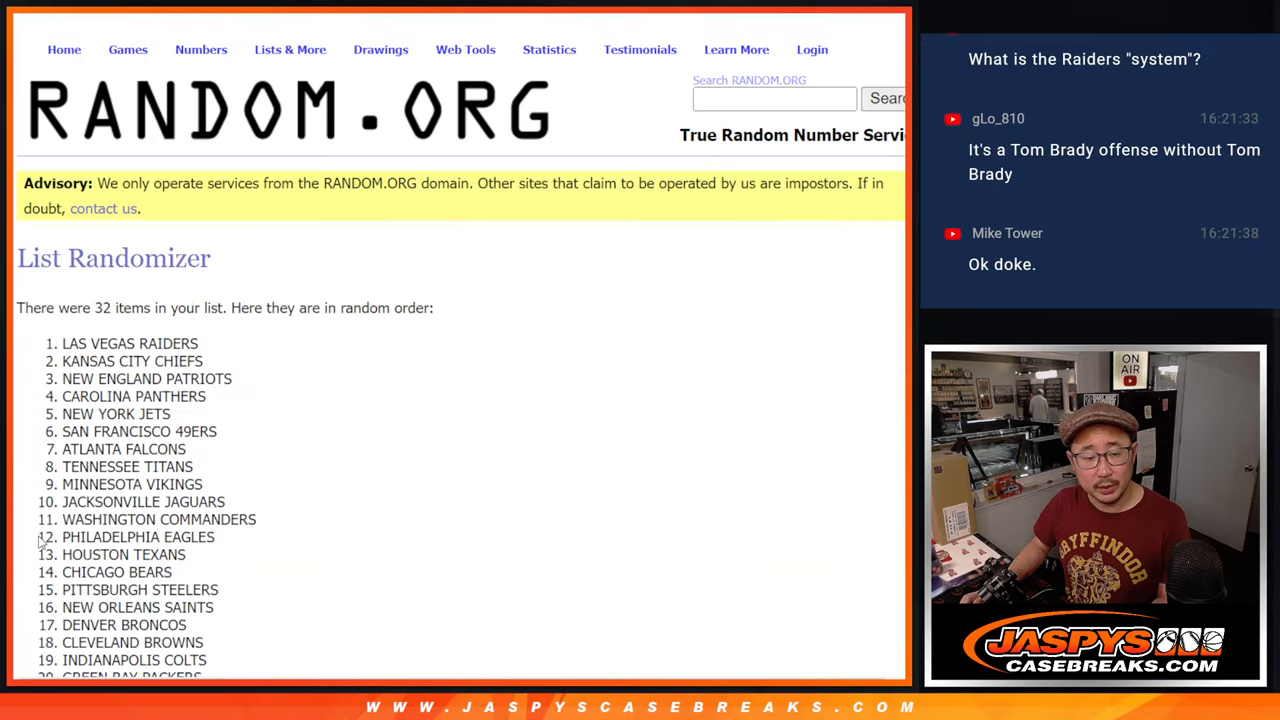
{"action": "scroll", "scroll_direction": "down", "scroll_amount": 3}
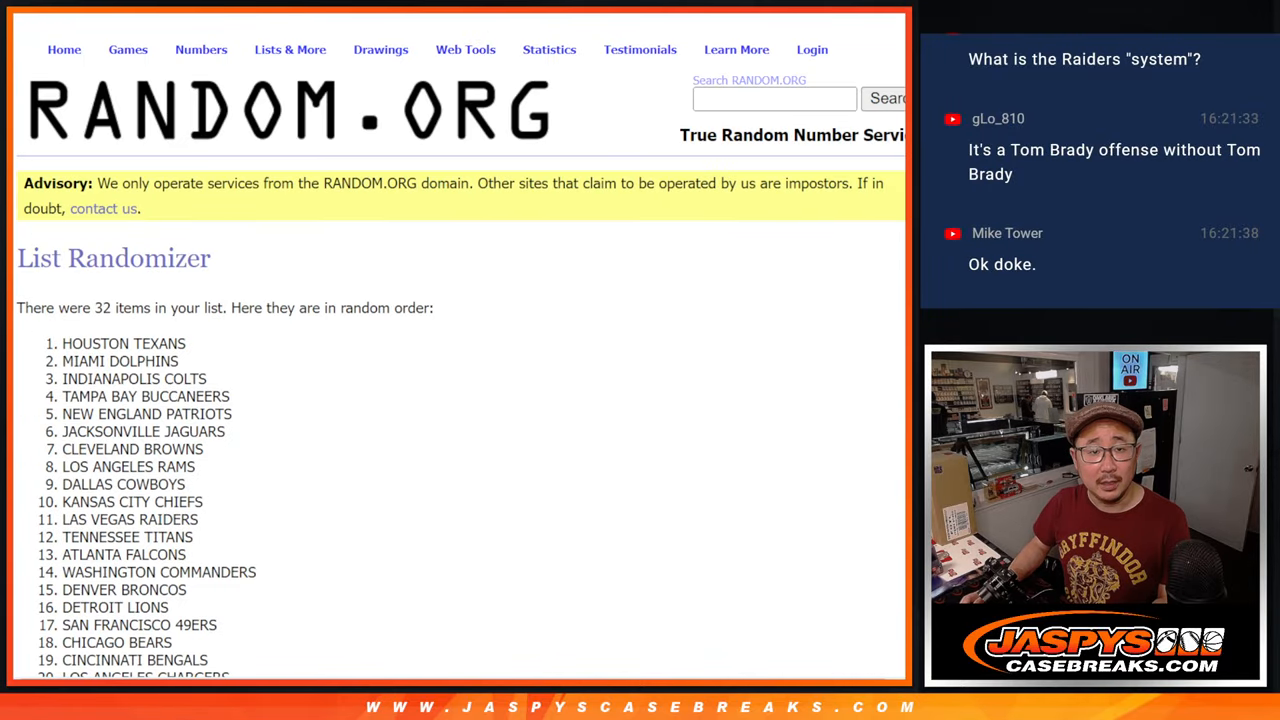
{"action": "scroll", "scroll_direction": "down", "scroll_amount": 3}
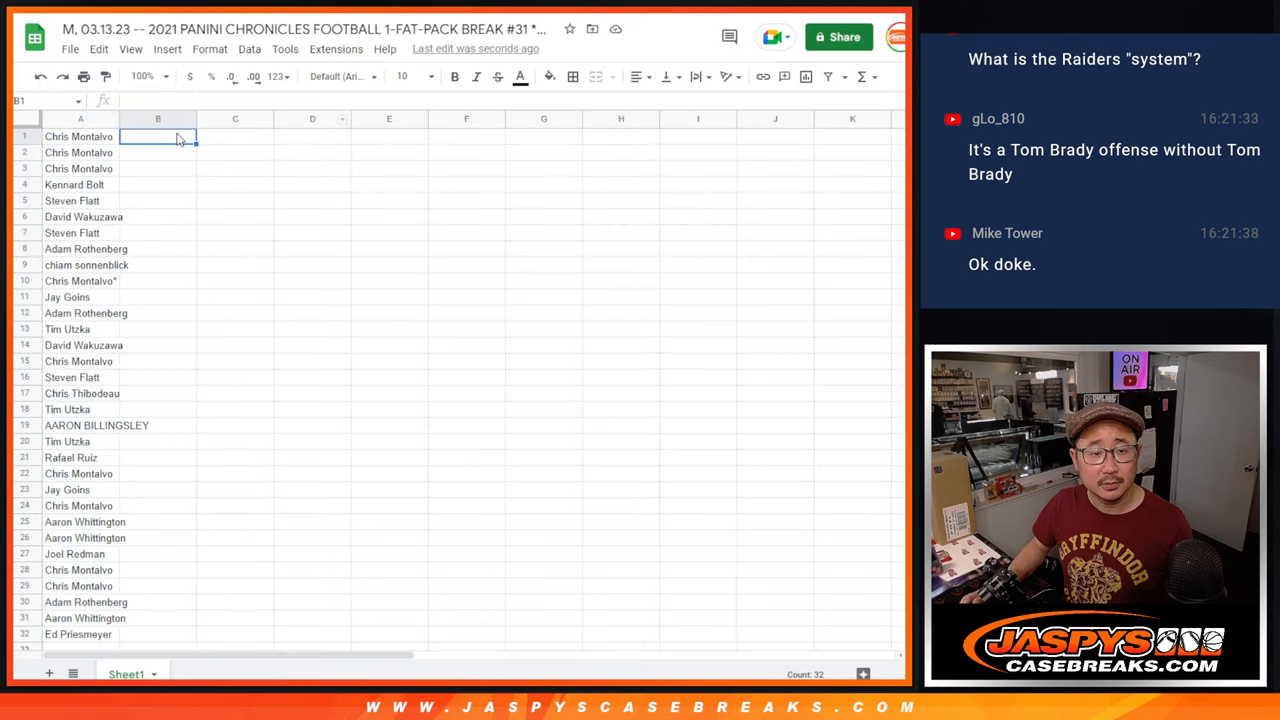
Step: Set the name-and-team table in Droid Serif and widen column A so full names show
{"action": "left_click", "coordinate": [370, 76]}
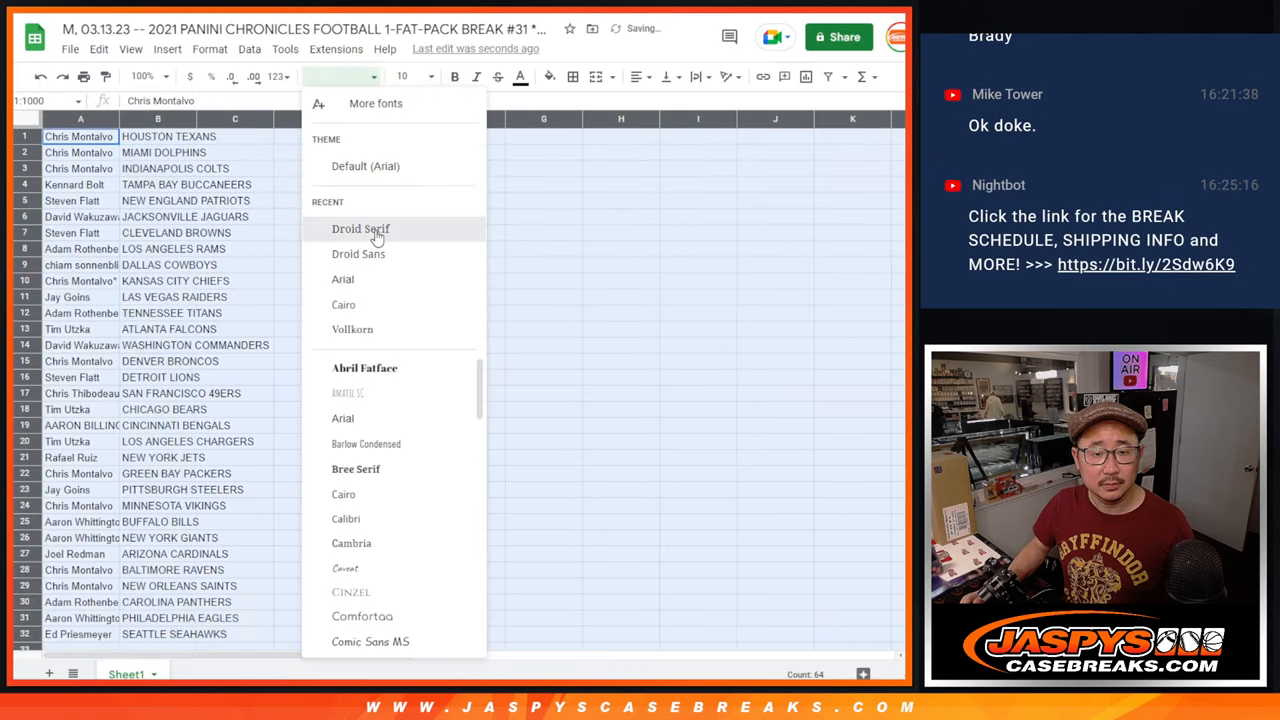
{"action": "left_click", "coordinate": [360, 228]}
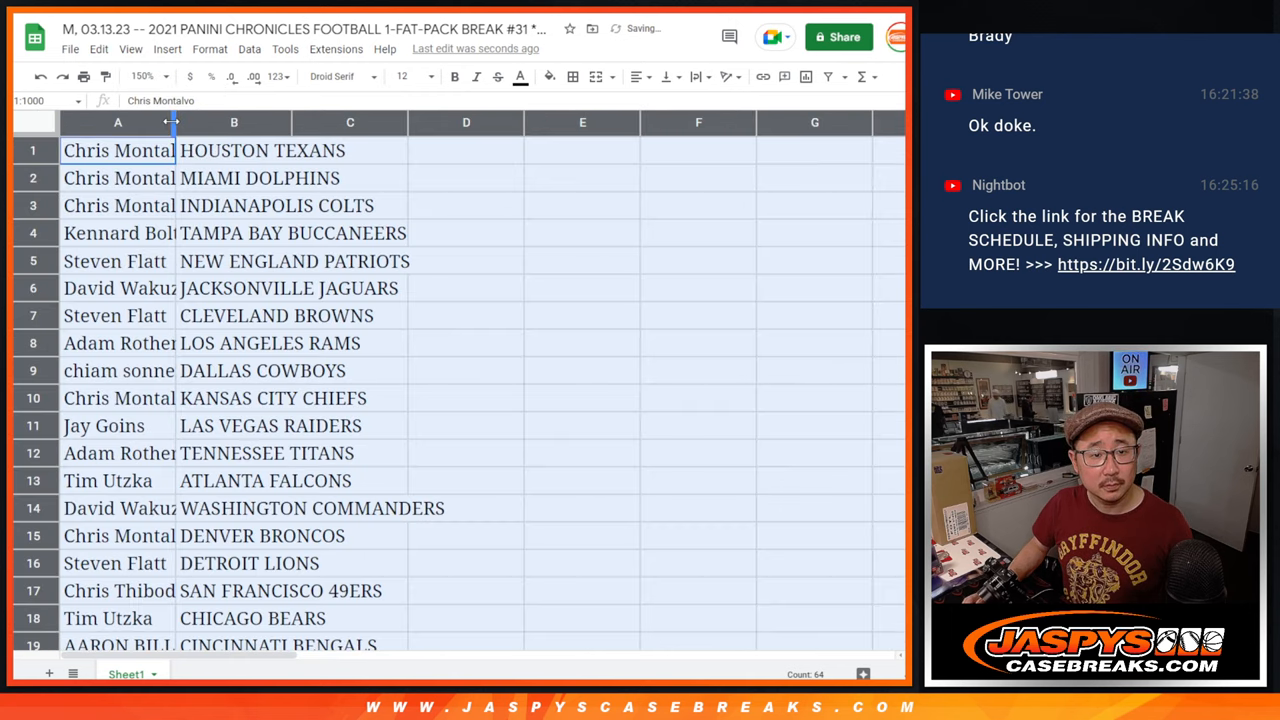
{"action": "left_click_drag", "start_coordinate": [176, 122], "coordinate": [258, 122]}
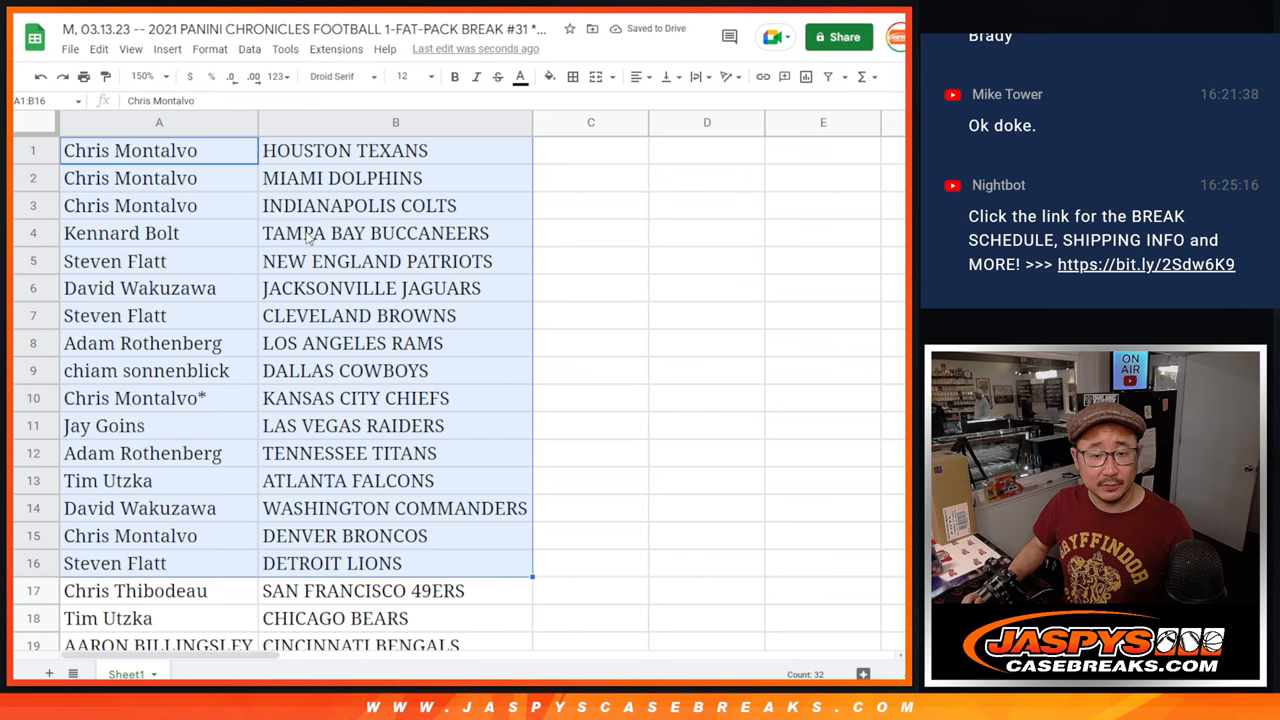
{"action": "scroll", "scroll_direction": "down", "scroll_amount": 3}
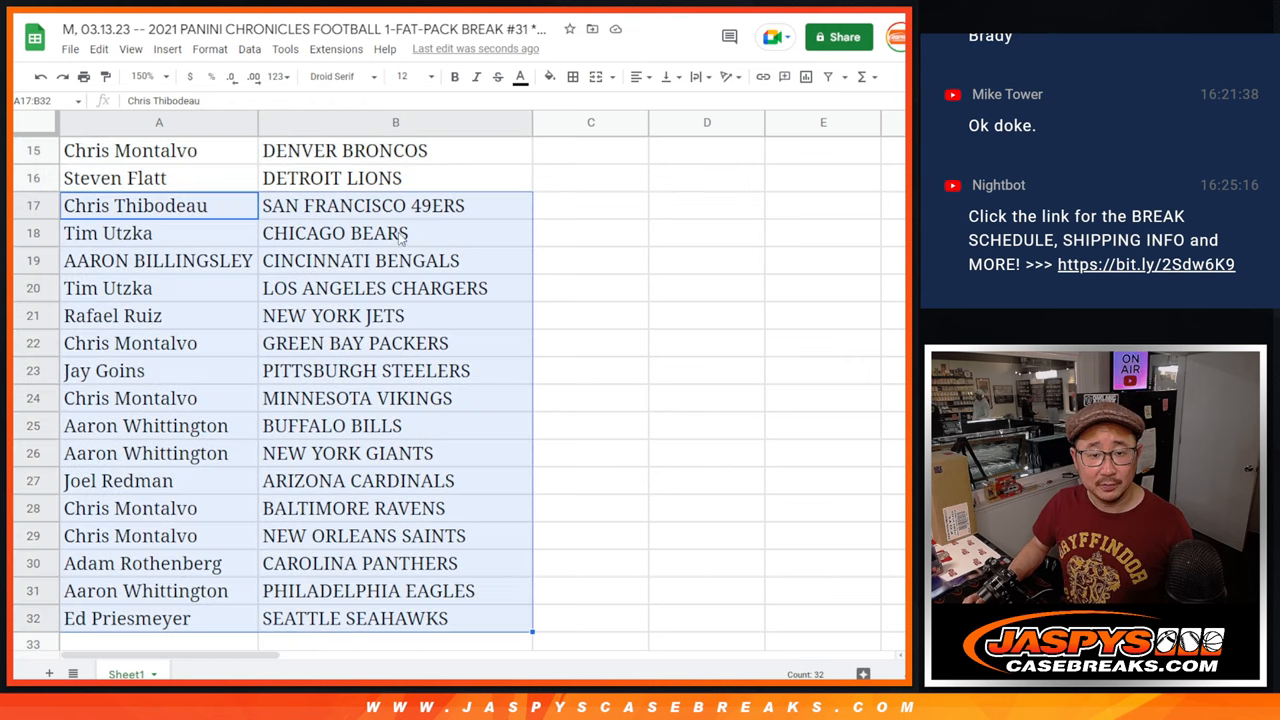
{"action": "scroll", "scroll_direction": "up", "scroll_amount": 3}
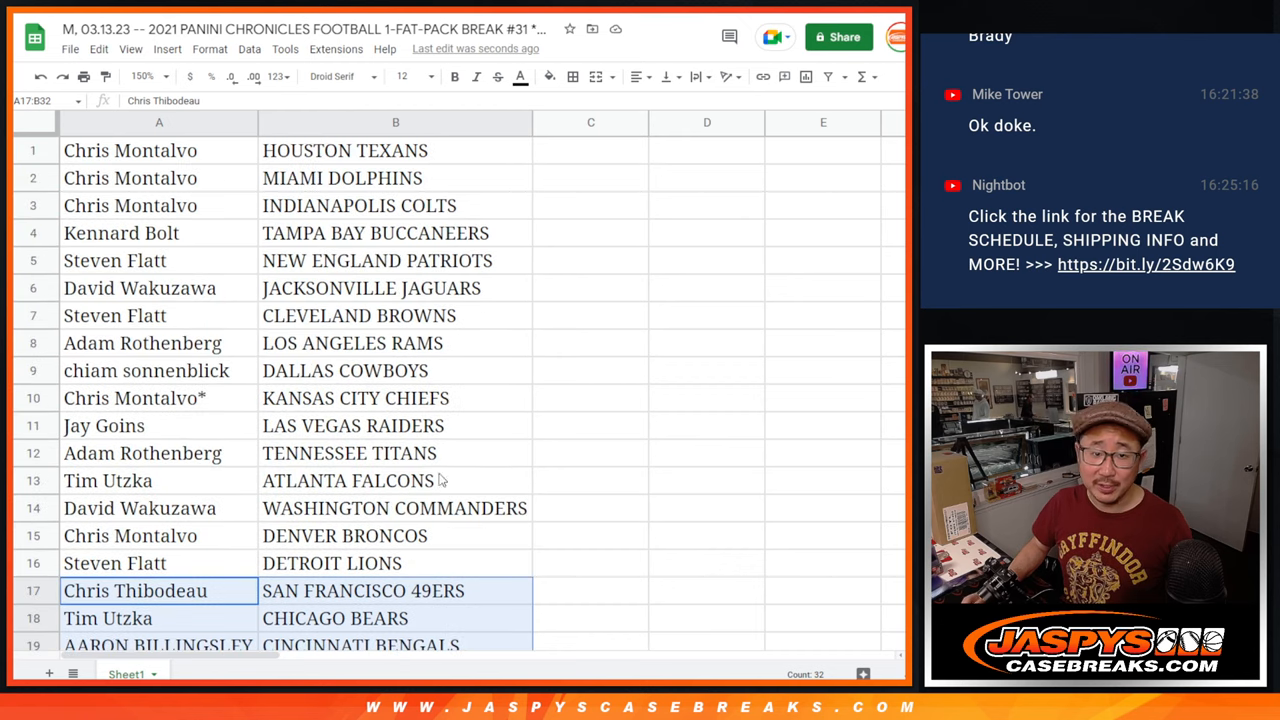
Step: Reduce the zoom to view the whole table and sort the rows alphabetically by team
{"action": "left_click", "coordinate": [144, 76]}
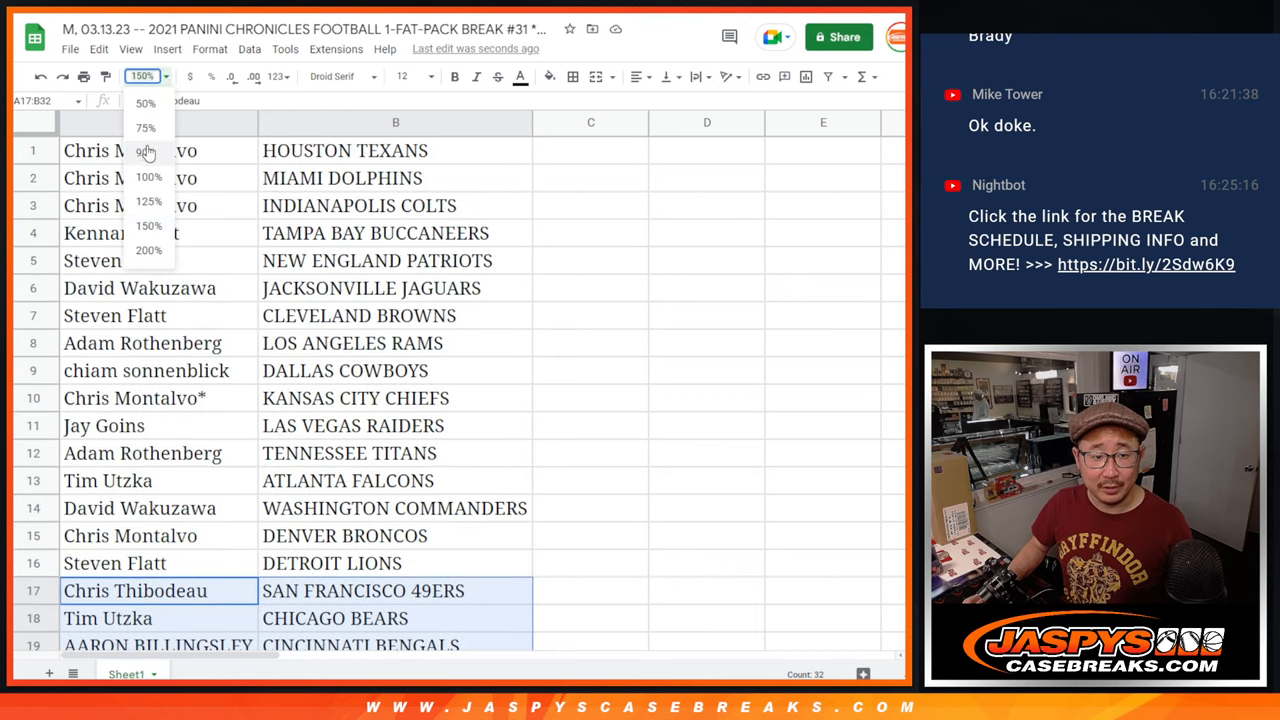
{"action": "left_click", "coordinate": [148, 150]}
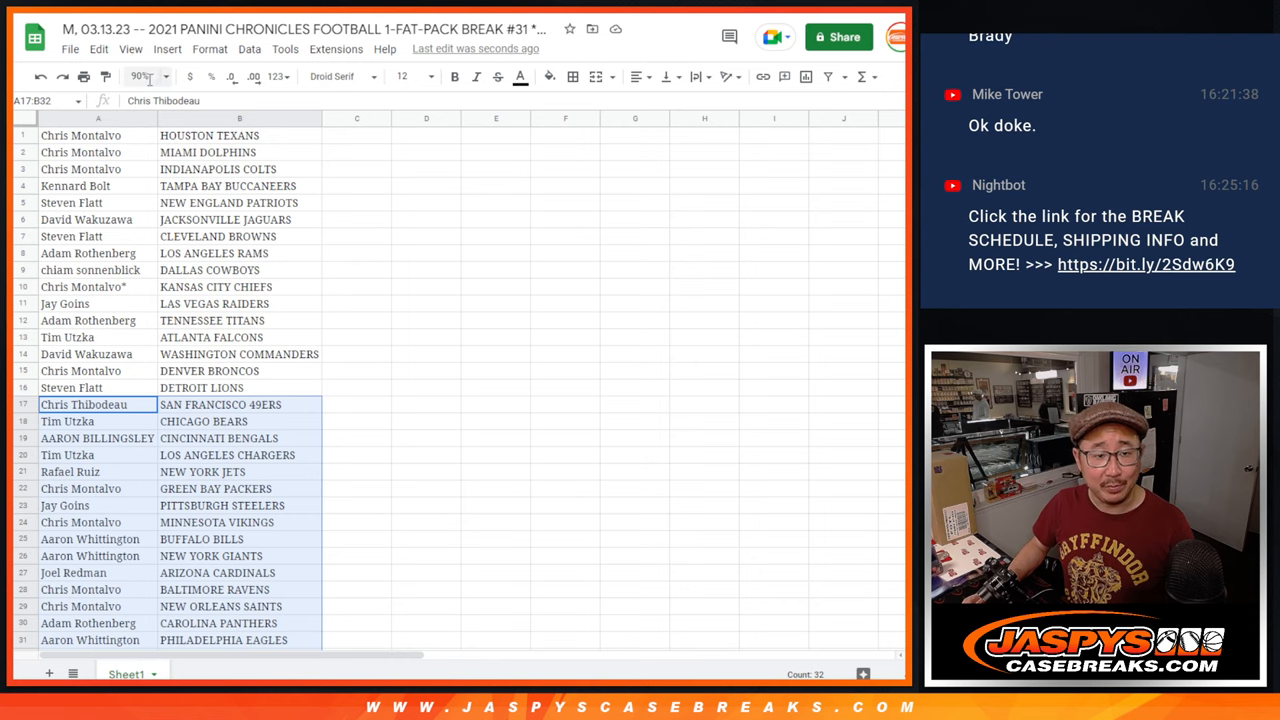
{"action": "left_click", "coordinate": [240, 118]}
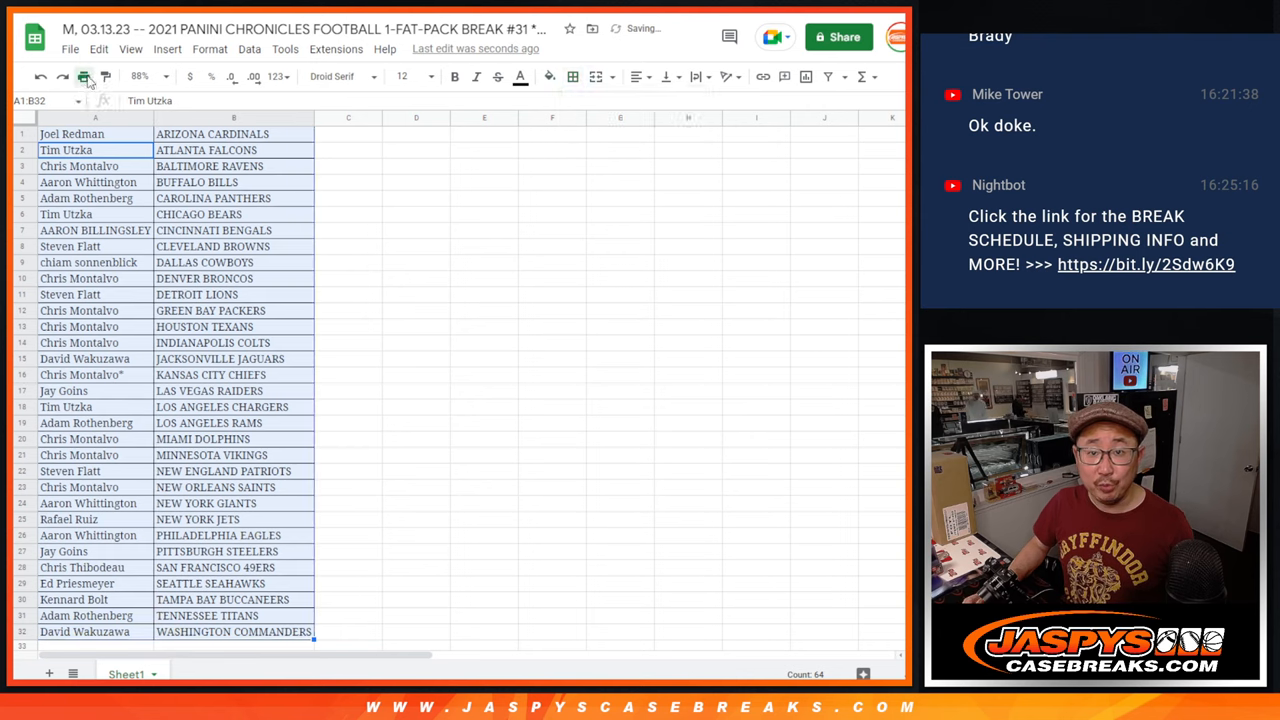
Step: Send the sorted name-and-team sheet to print via the print preview
{"action": "left_click", "coordinate": [84, 76]}
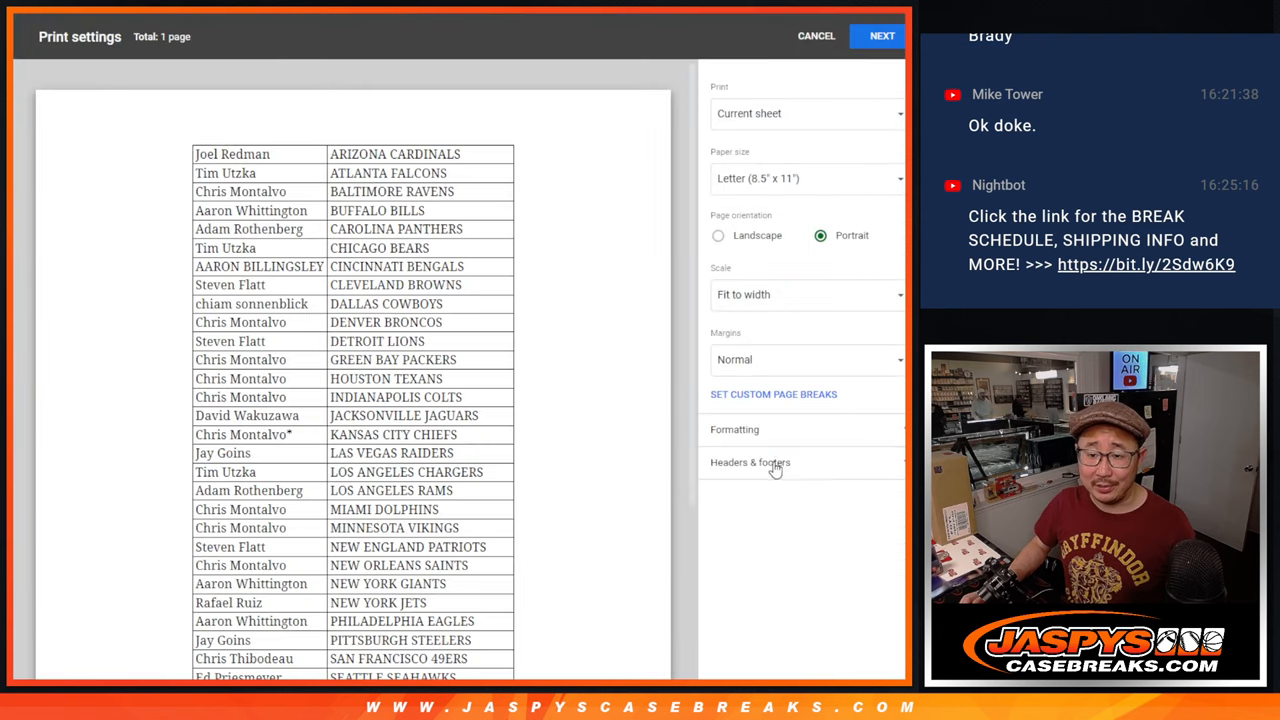
{"action": "left_click", "coordinate": [880, 36]}
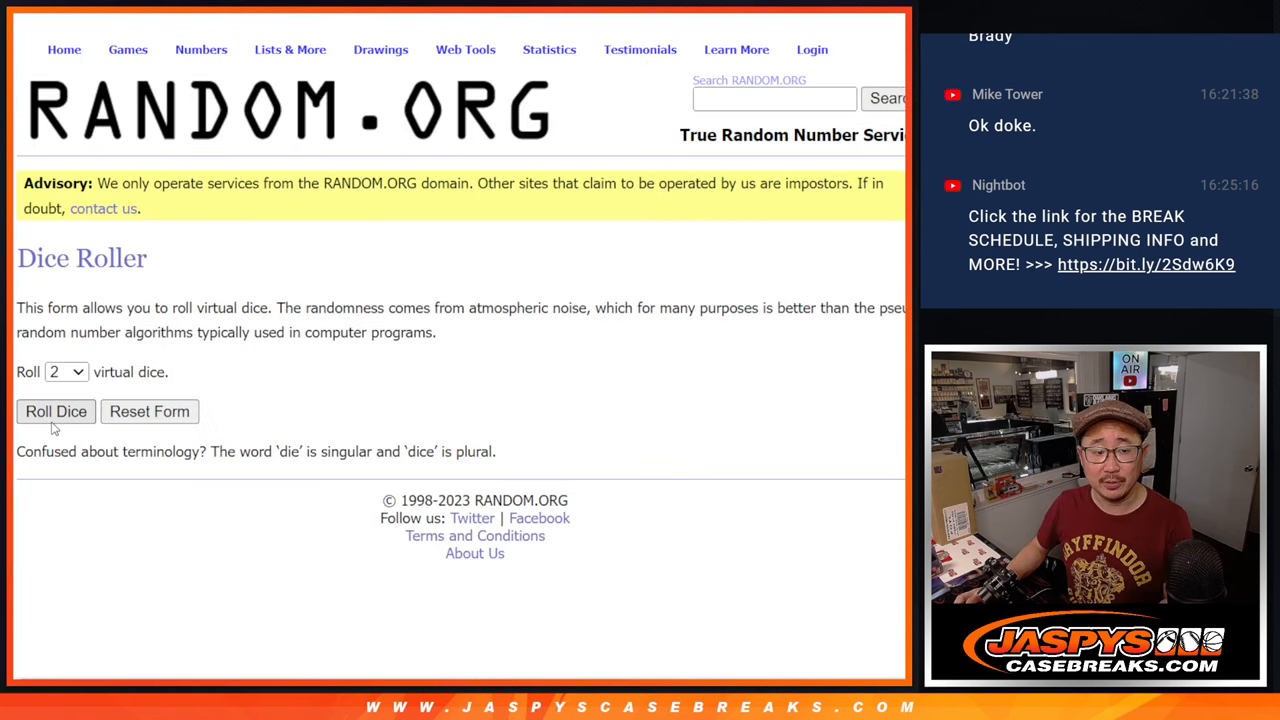
Step: Roll the dice and randomize the 32-name list four times for the top-10 giveaway
{"action": "left_click", "coordinate": [56, 412]}
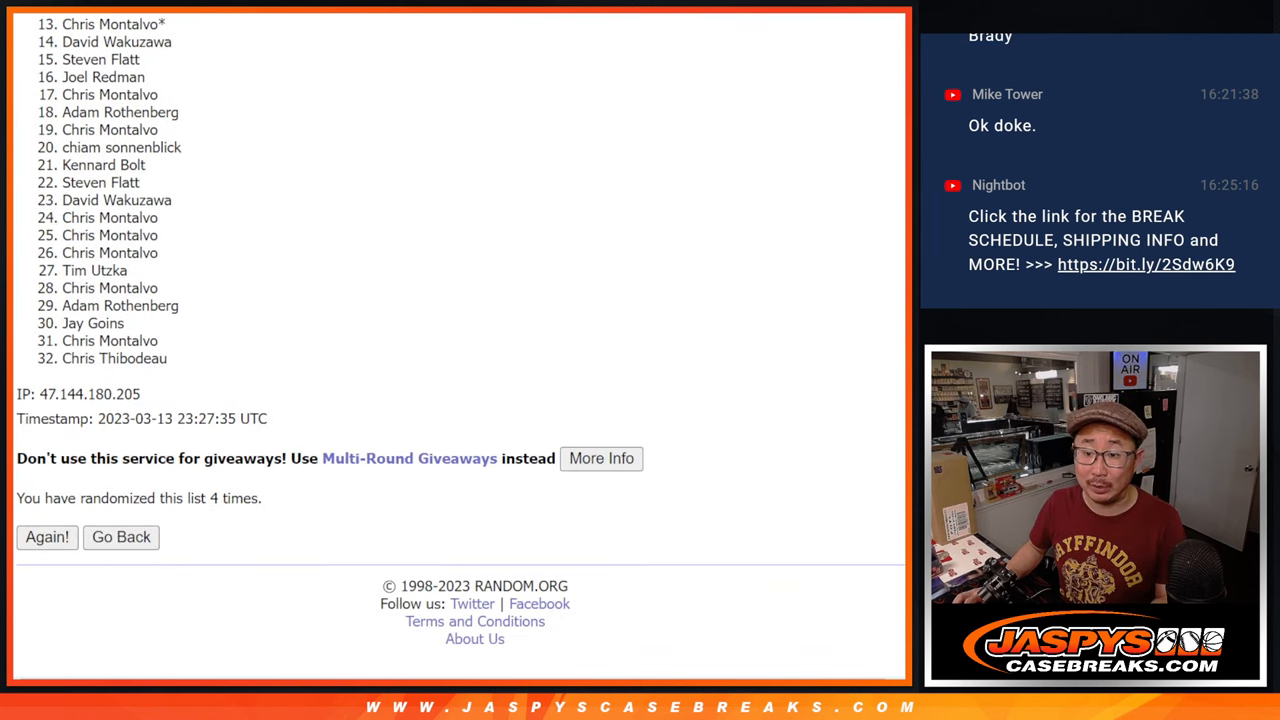
{"action": "scroll", "scroll_direction": "up", "scroll_amount": 3}
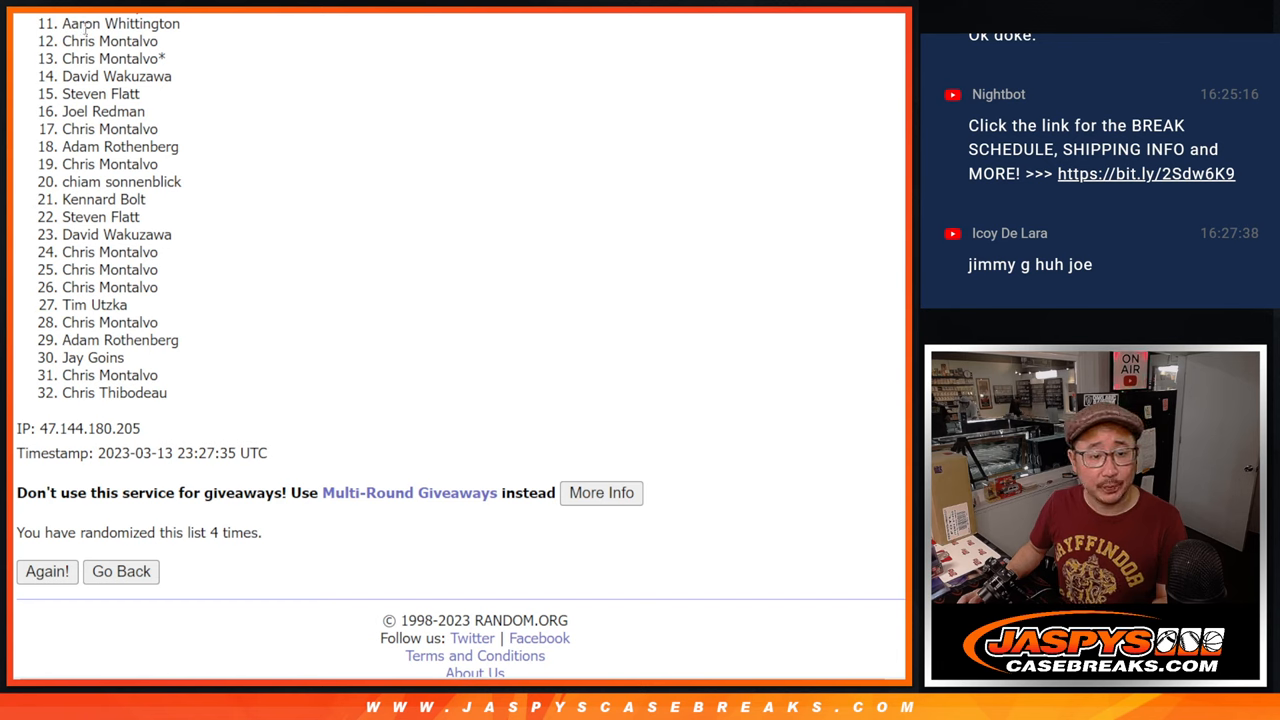
{"action": "mouse_move", "coordinate": [212, 412]}
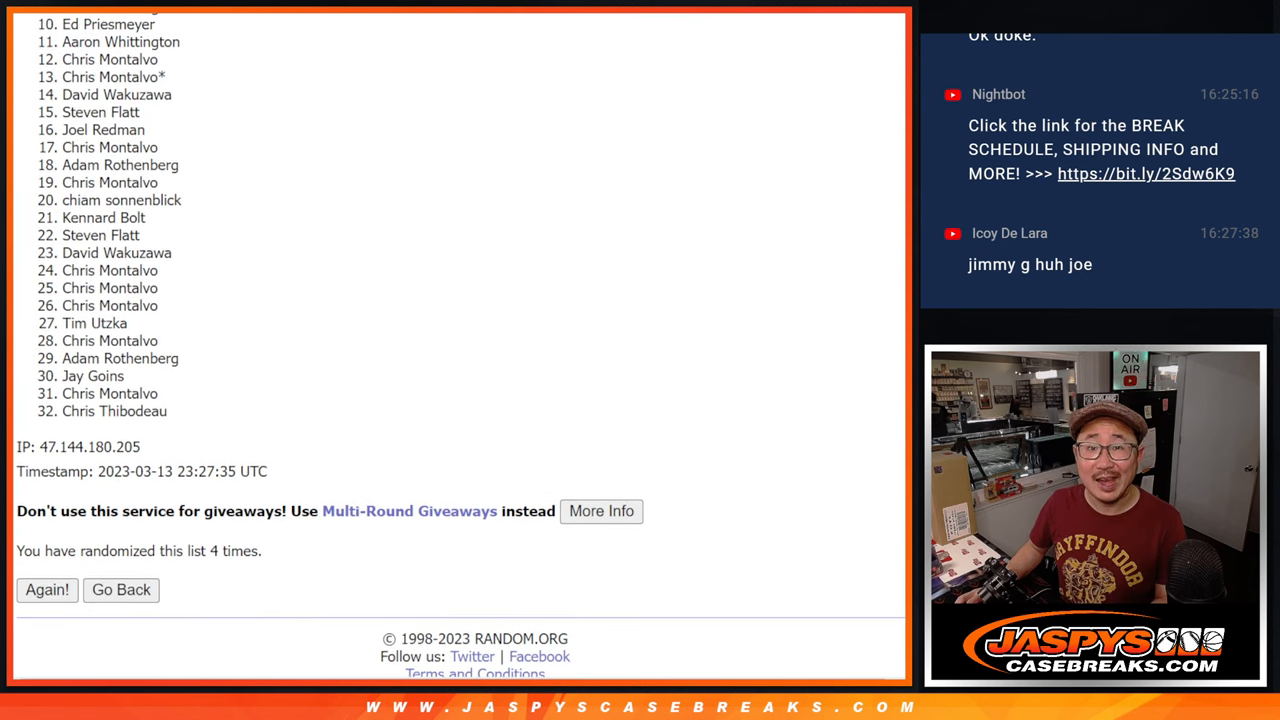
Step: Highlight the first ten names of the final shuffled list as the giveaway winners
{"action": "scroll", "scroll_direction": "up", "scroll_amount": 3}
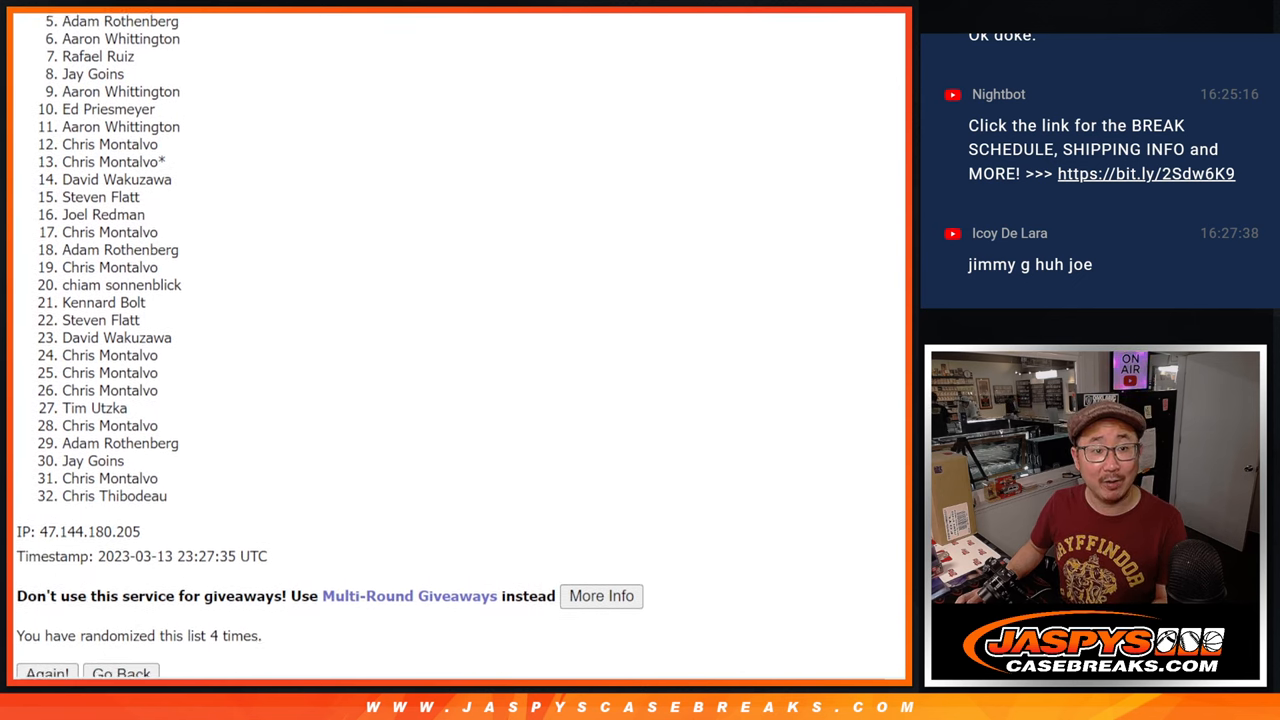
{"action": "scroll", "scroll_direction": "up", "scroll_amount": 3}
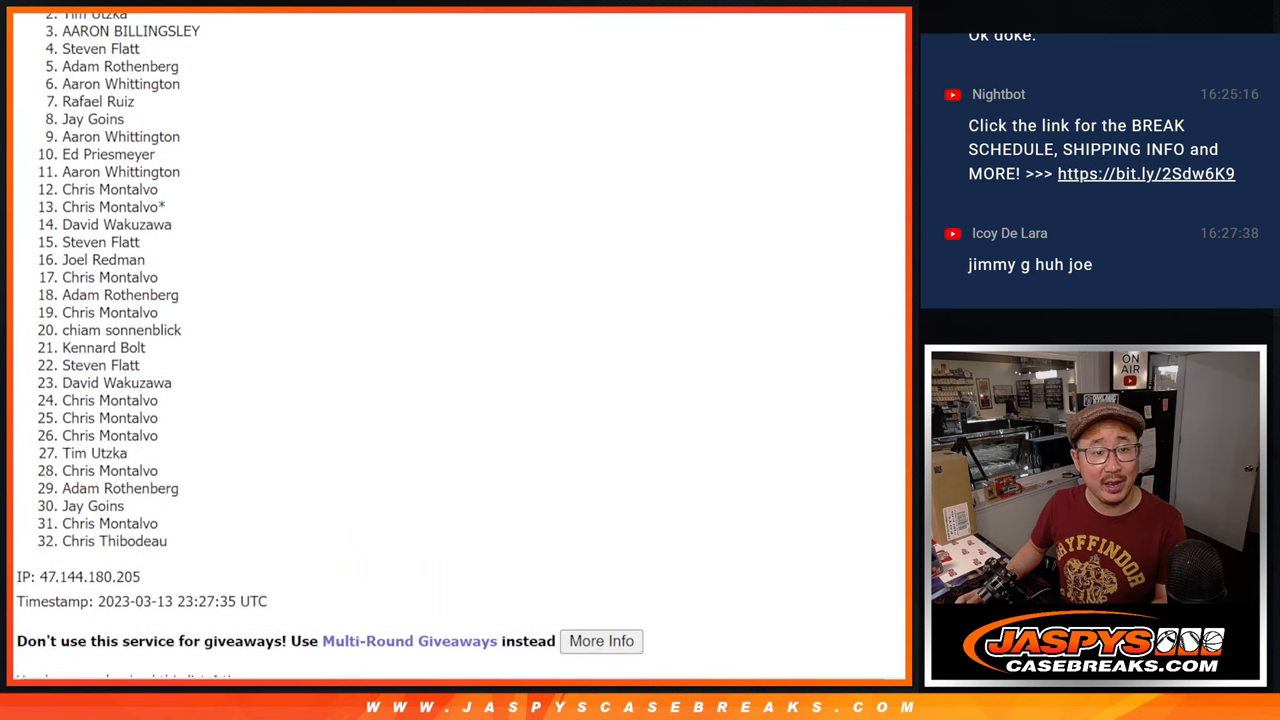
{"action": "scroll", "scroll_direction": "up", "scroll_amount": 3}
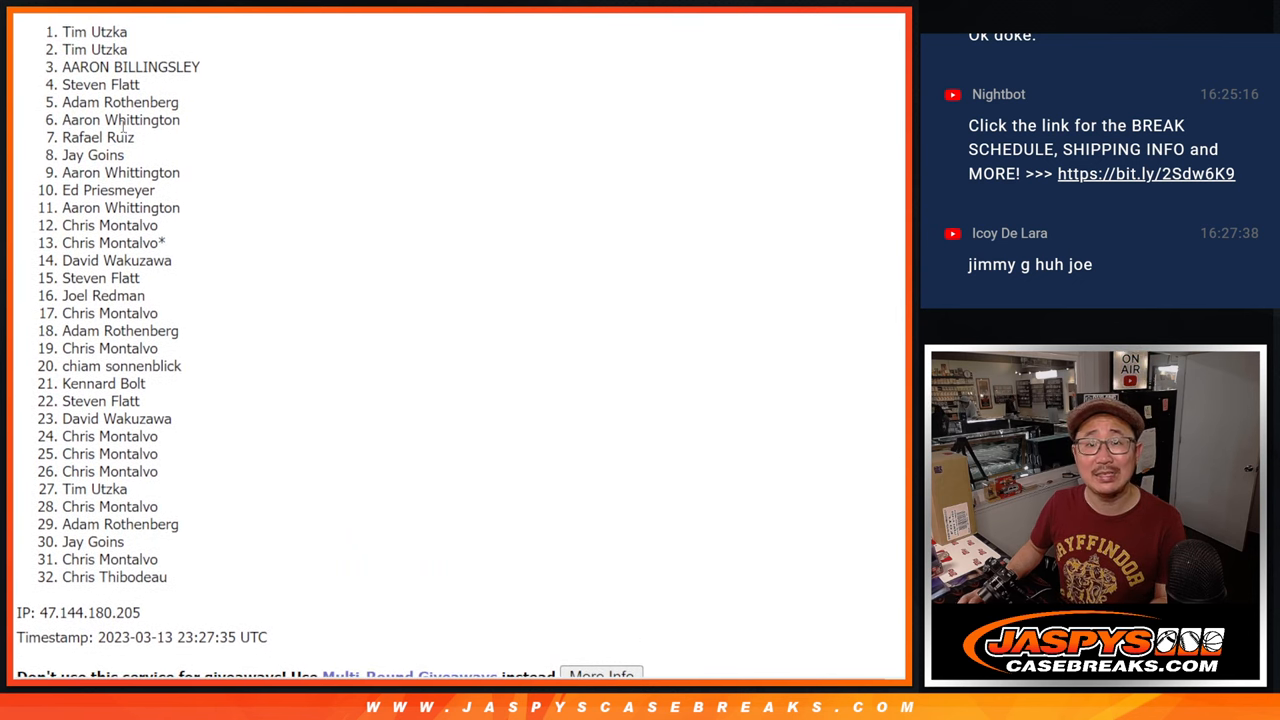
{"action": "left_click_drag", "start_coordinate": [64, 32], "coordinate": [134, 136]}
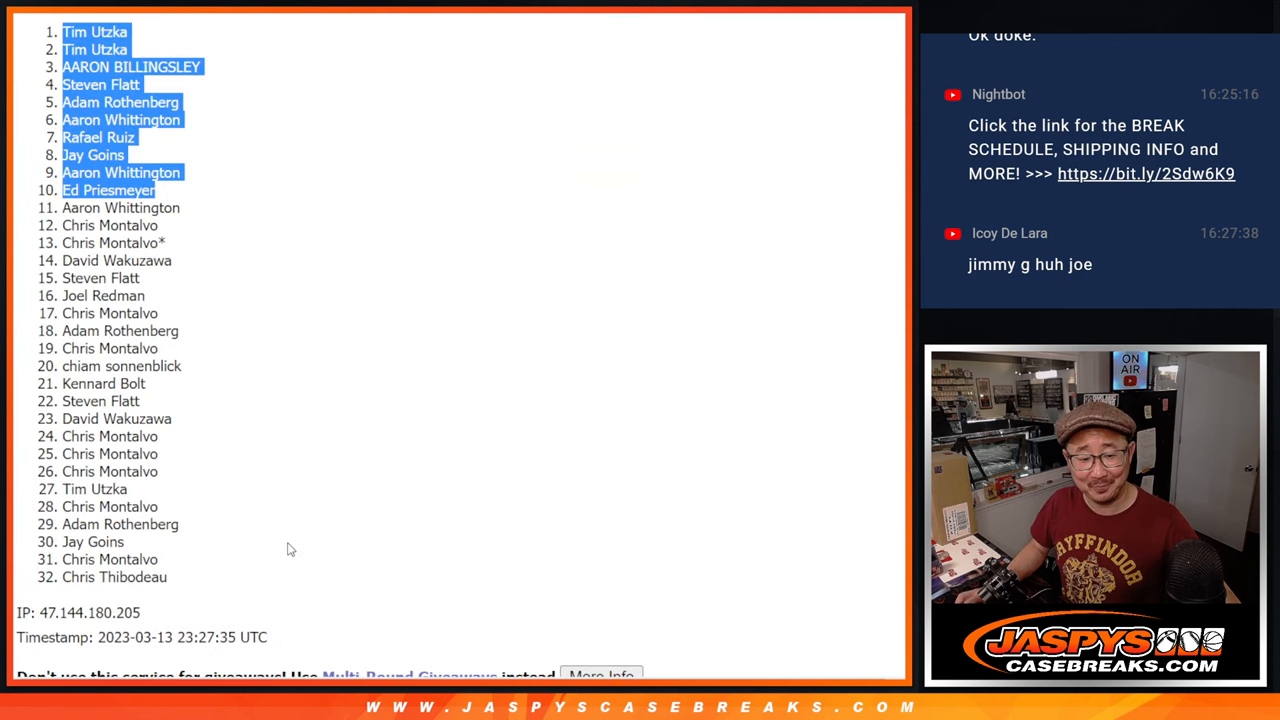
{"action": "scroll", "scroll_direction": "up", "scroll_amount": 3}
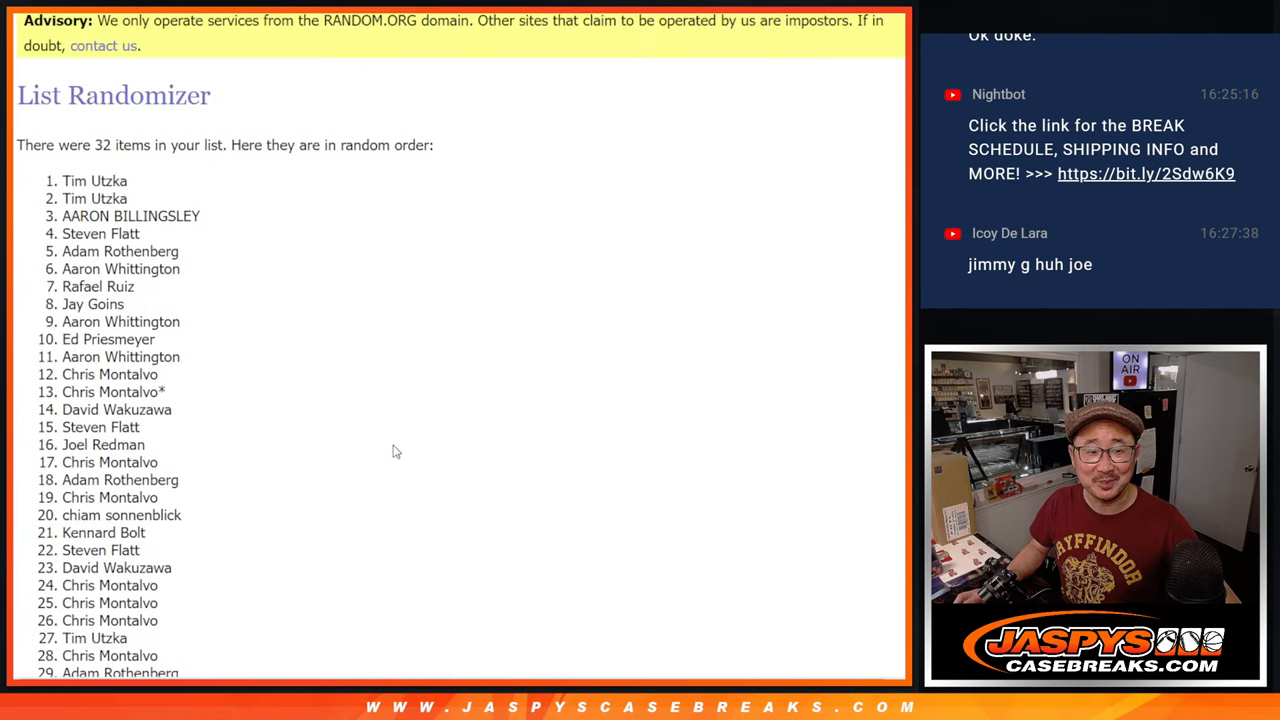
{"action": "left_click_drag", "start_coordinate": [62, 184], "coordinate": [142, 344]}
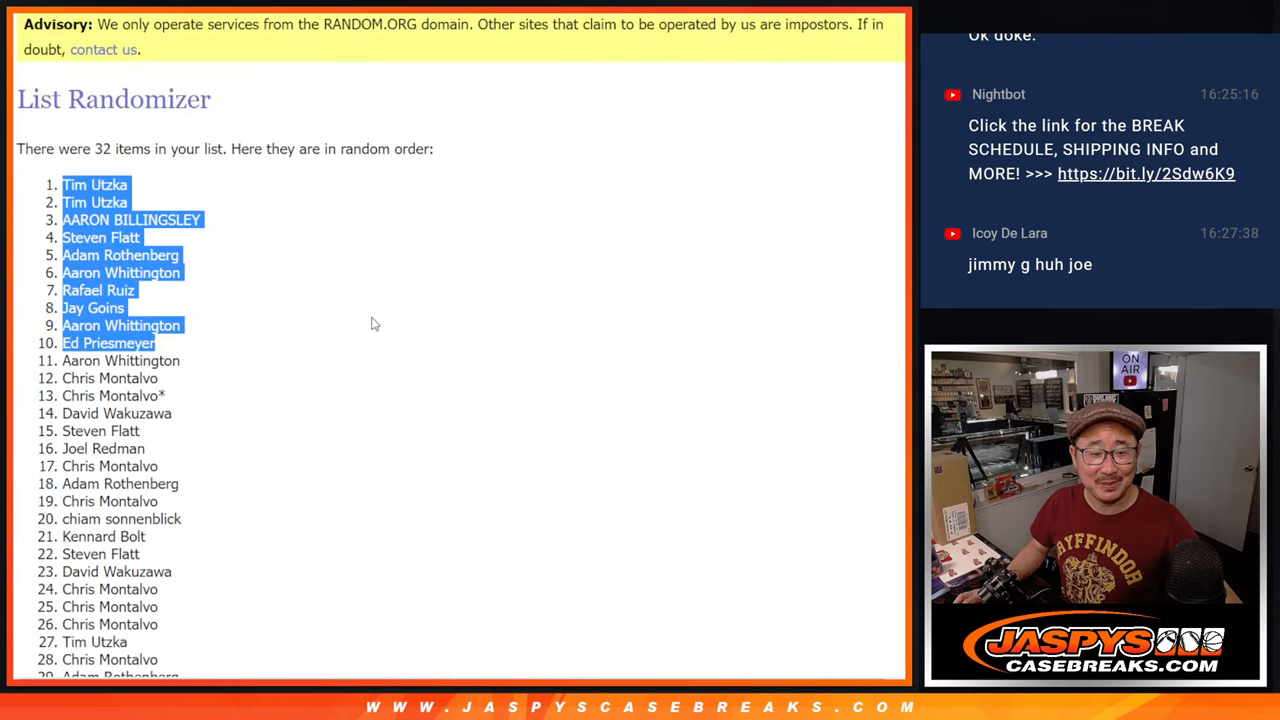
{"action": "mouse_move", "coordinate": [396, 302]}
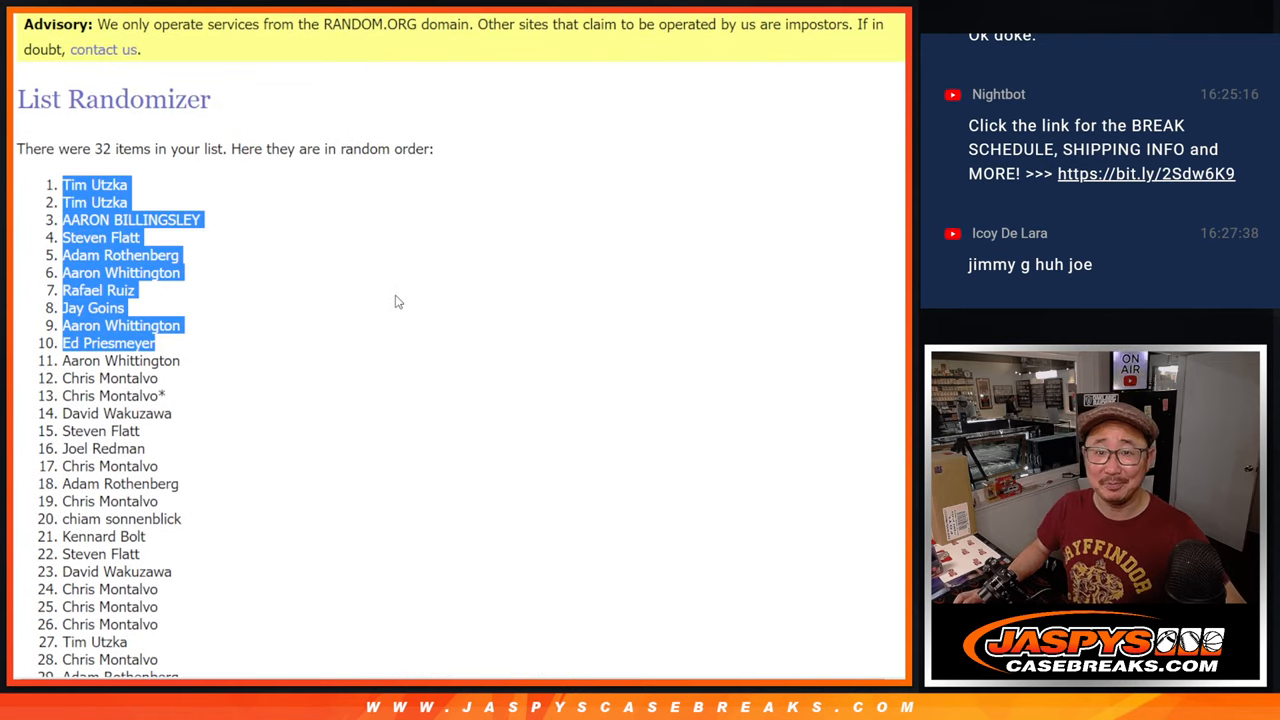